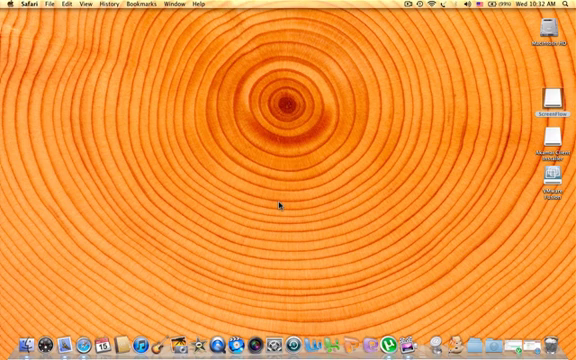
pyautogui.moveTo(281, 208)
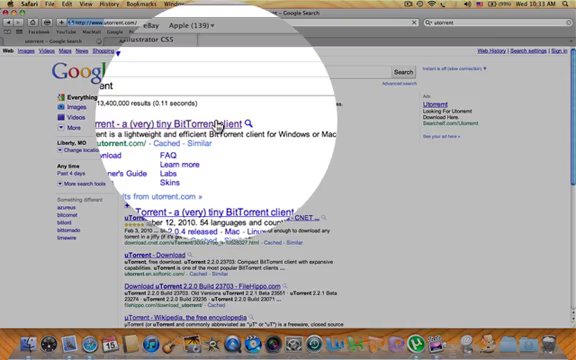
# Open the 'µTorrent - a (very) tiny BitTorrent client' result from the Google search
pyautogui.click(175, 113)
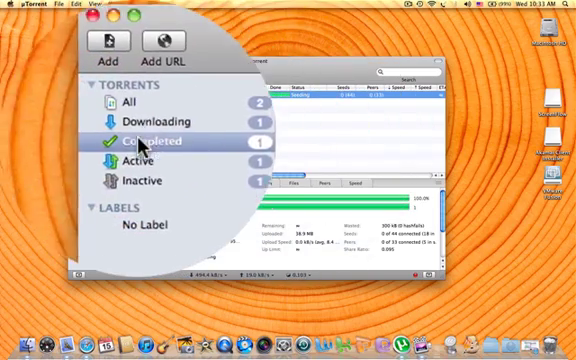
# Filter uTorrent to the Completed torrents to find the VMware Fusion download
pyautogui.click(100, 131)
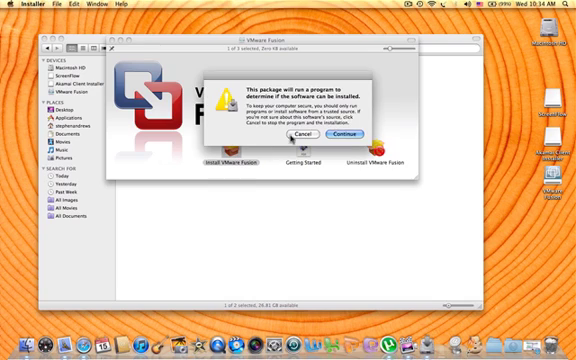
# Confirm the 'This package will run a program' alert so the installability check proceeds
pyautogui.click(310, 134)
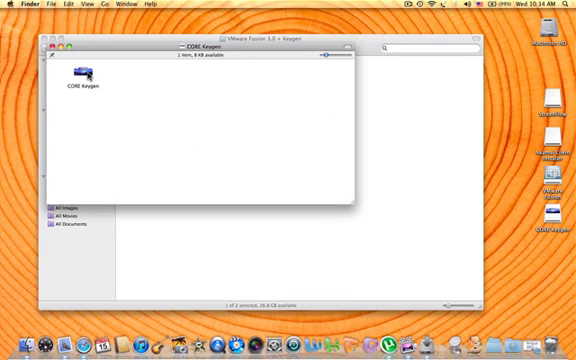
# Launch the CORE Keygen app and generate a VMware Fusion serial number
pyautogui.click(83, 75)
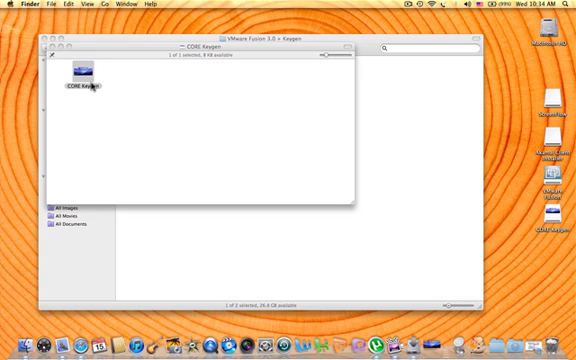
pyautogui.doubleClick(75, 78)
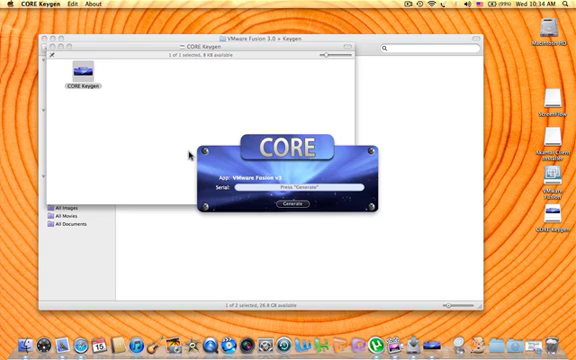
pyautogui.click(288, 202)
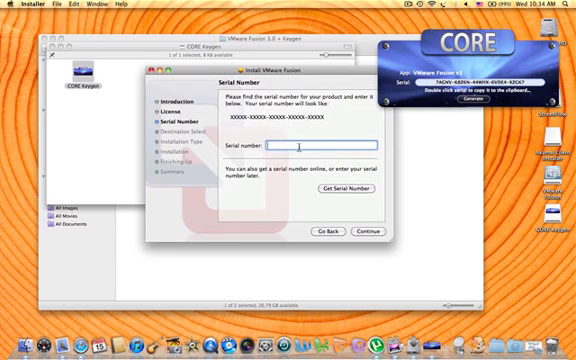
# Enter the generated serial in the Serial number field and continue
pyautogui.write('7')
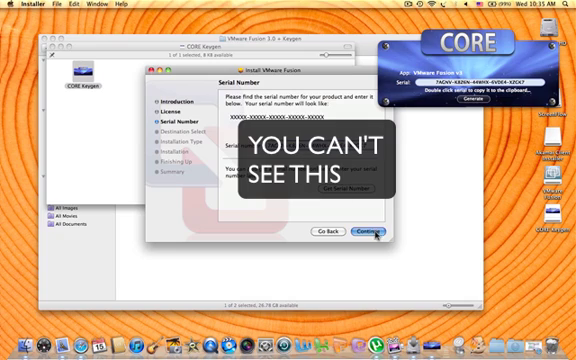
pyautogui.click(373, 233)
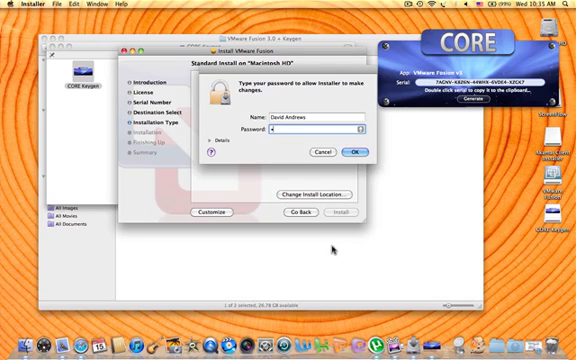
# Authorize with the admin password, then close the installer after successful installation
pyautogui.click(360, 152)
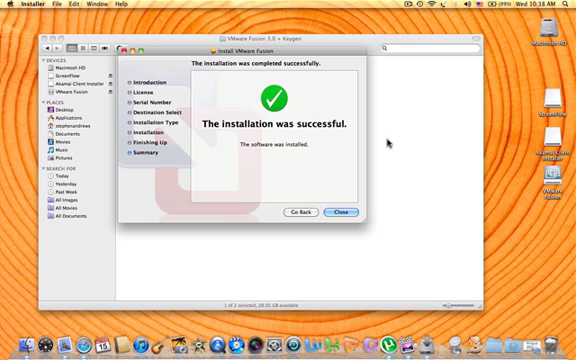
pyautogui.click(350, 211)
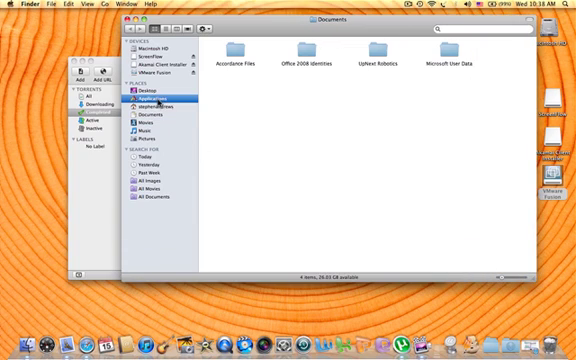
# Show the Applications folder in Finder and scroll through its apps
pyautogui.click(147, 99)
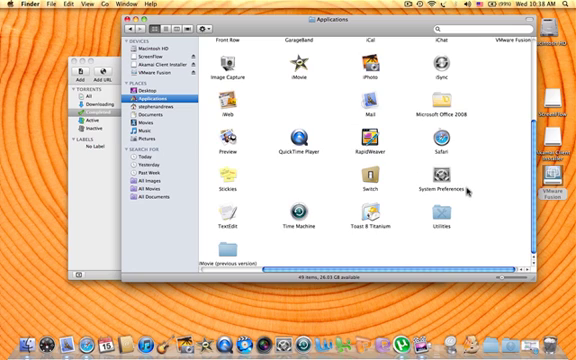
pyautogui.scroll(3)
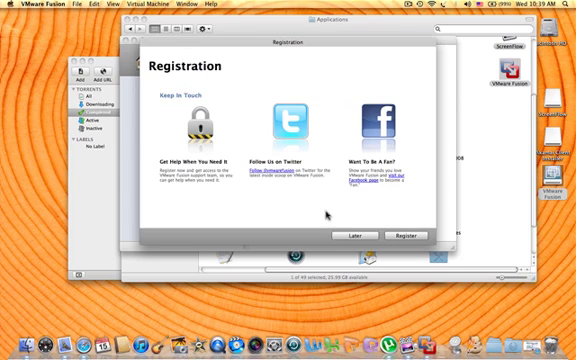
# Postpone VMware Fusion registration with Later to reach the Virtual Machine Library
pyautogui.click(366, 234)
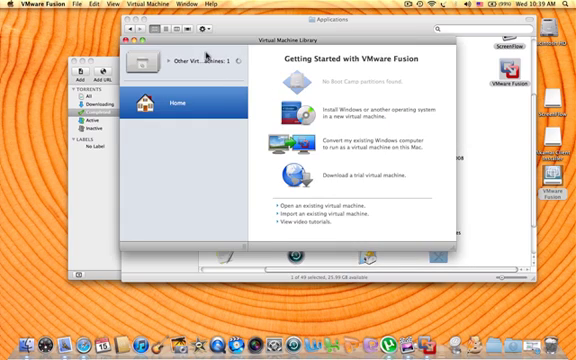